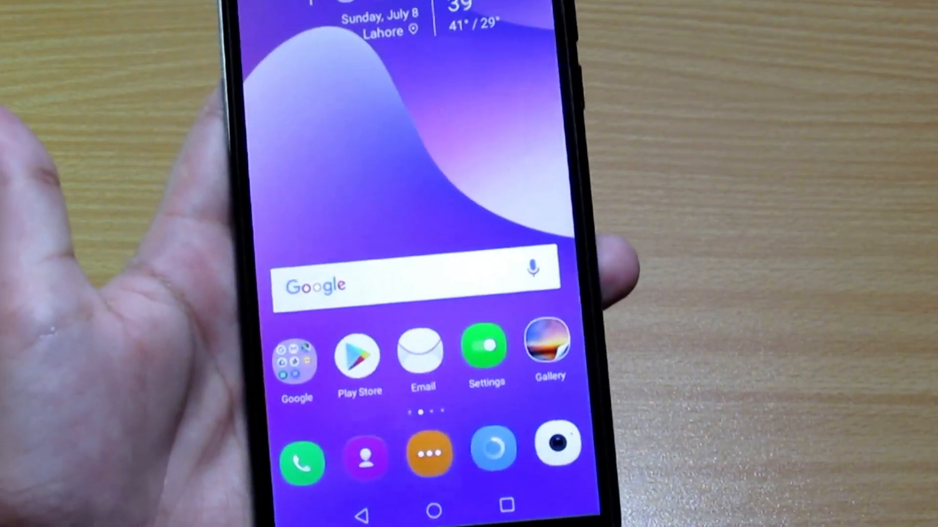
scroll("left", 3)
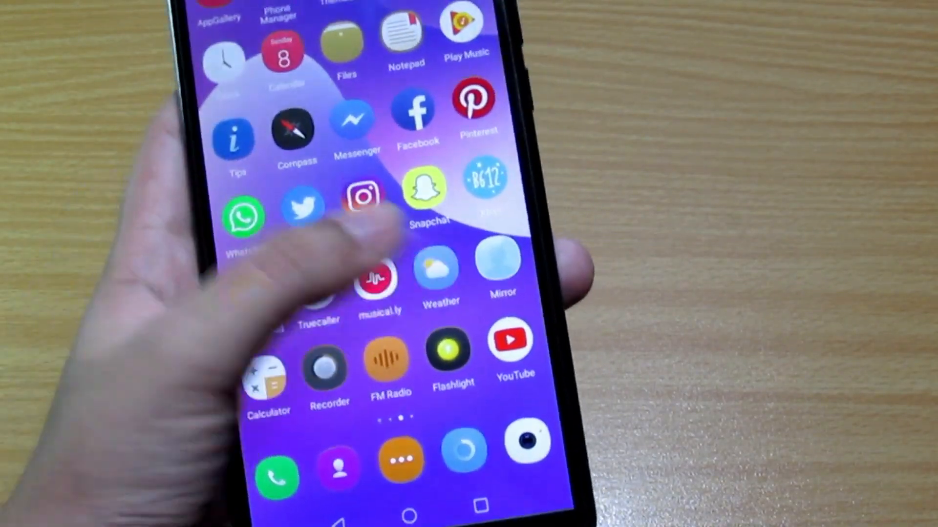